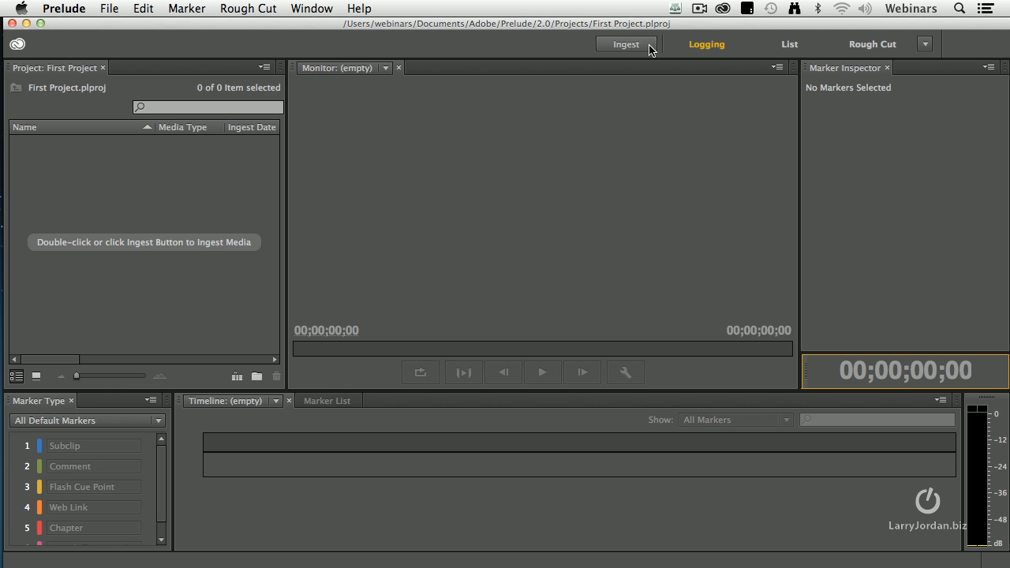
# - Open the Ingest window to browse the 2nd Drive for camera media
pyautogui.click(625, 45)
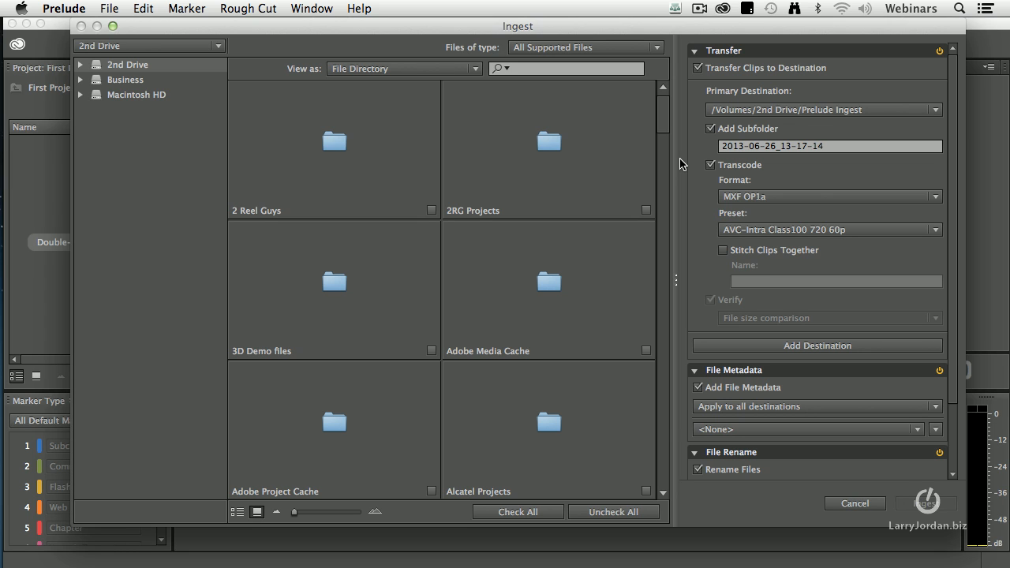
pyautogui.moveTo(166, 168)
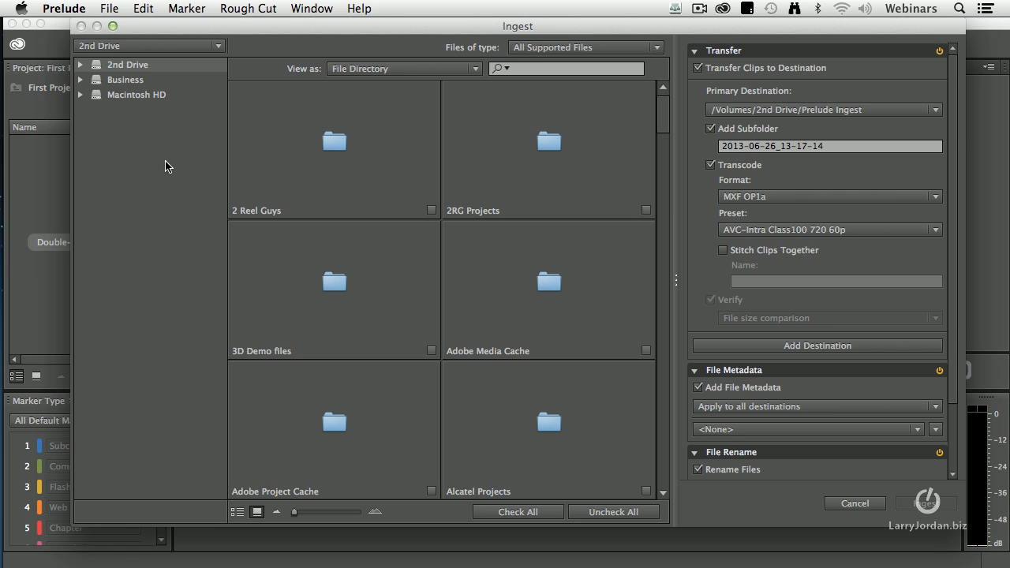
pyautogui.moveTo(161, 117)
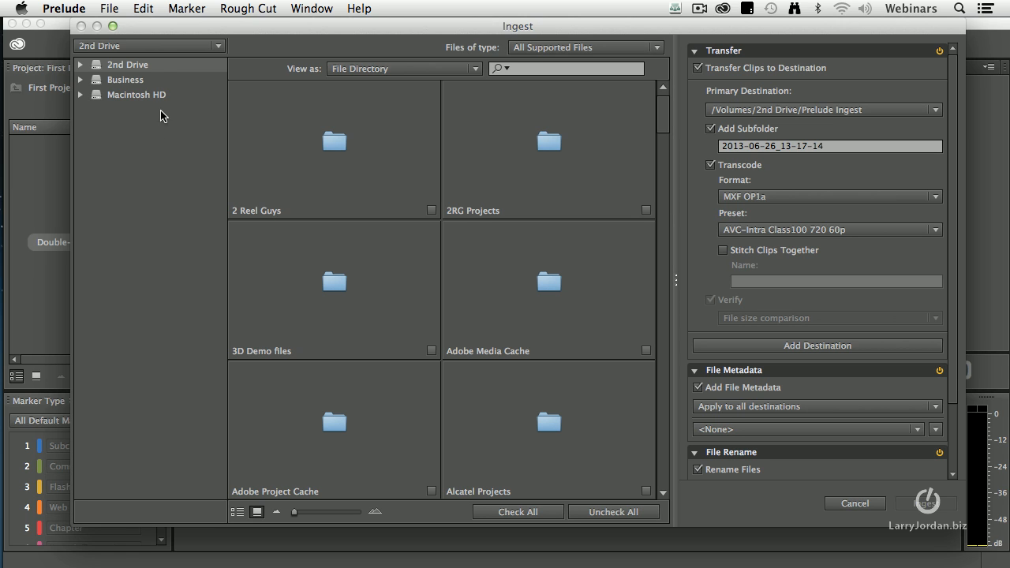
pyautogui.moveTo(148, 66)
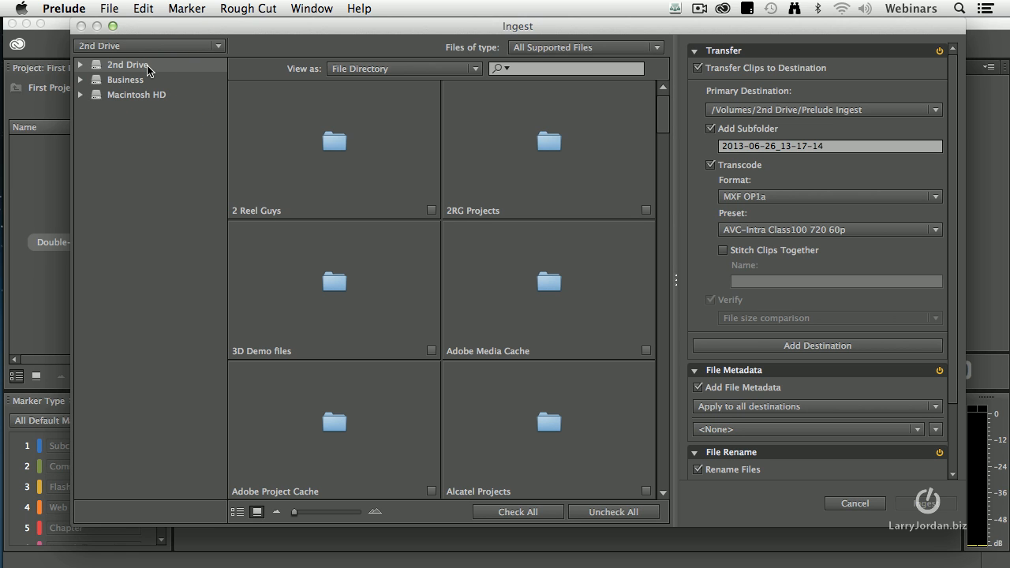
pyautogui.moveTo(113, 65)
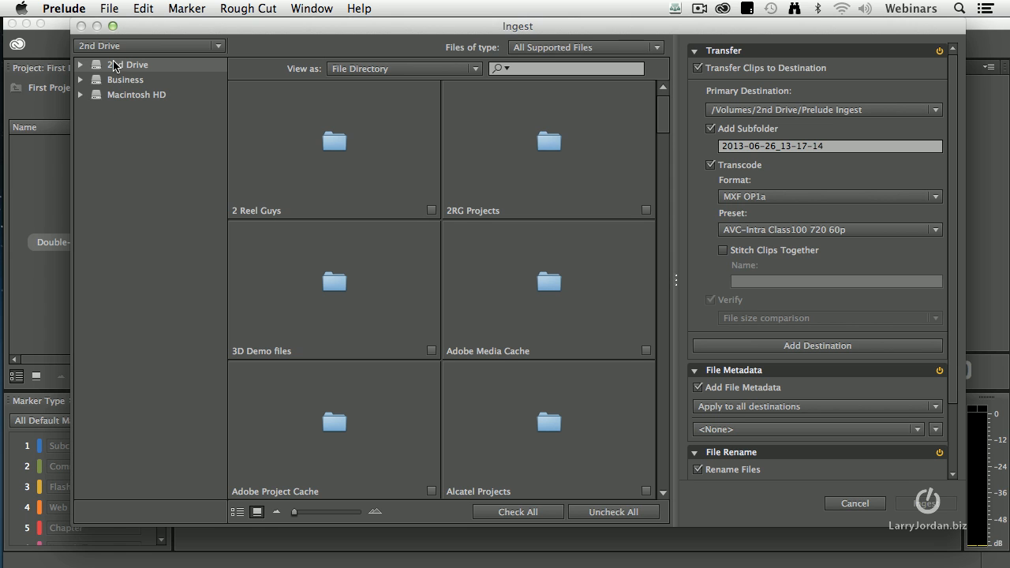
pyautogui.moveTo(123, 117)
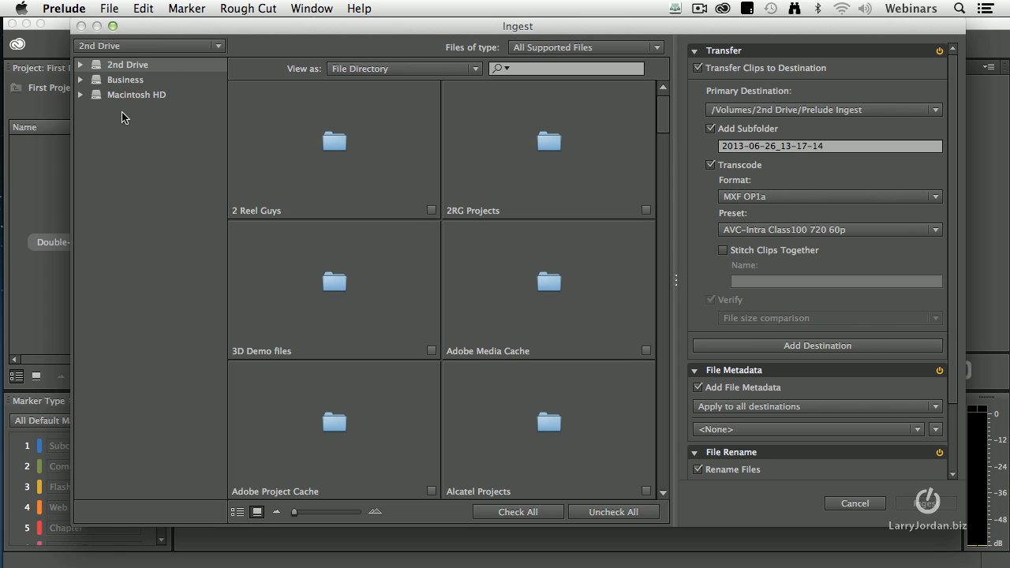
pyautogui.moveTo(403, 196)
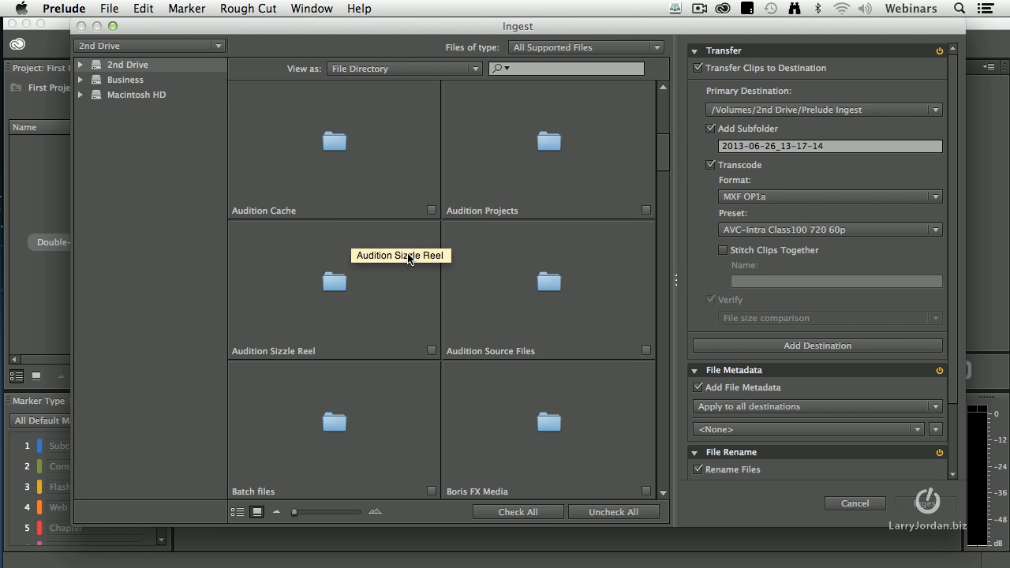
# - Scroll the folder tree to reach the Media Samples folder on the 2nd Drive
pyautogui.scroll(-3)
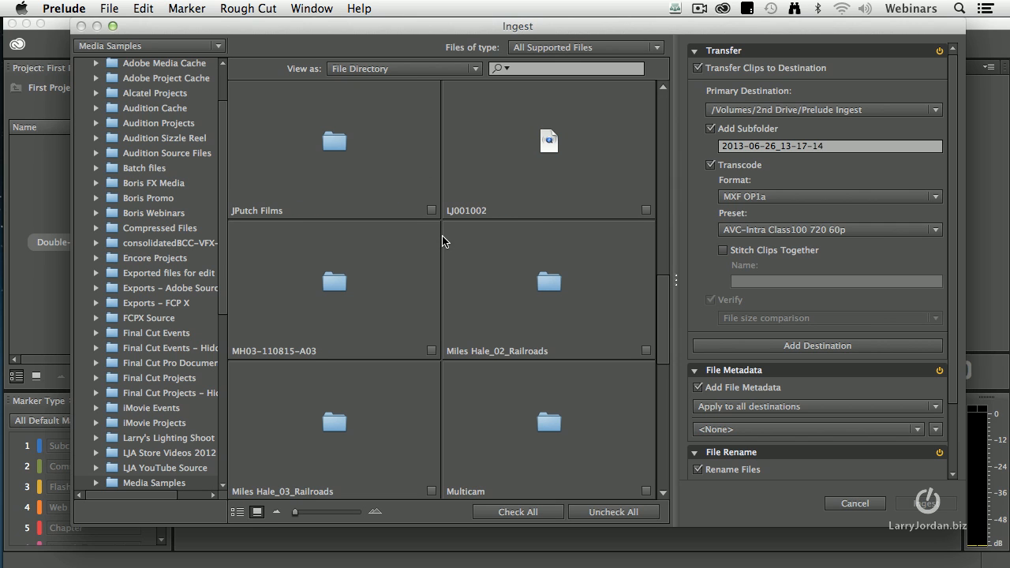
pyautogui.moveTo(403, 296)
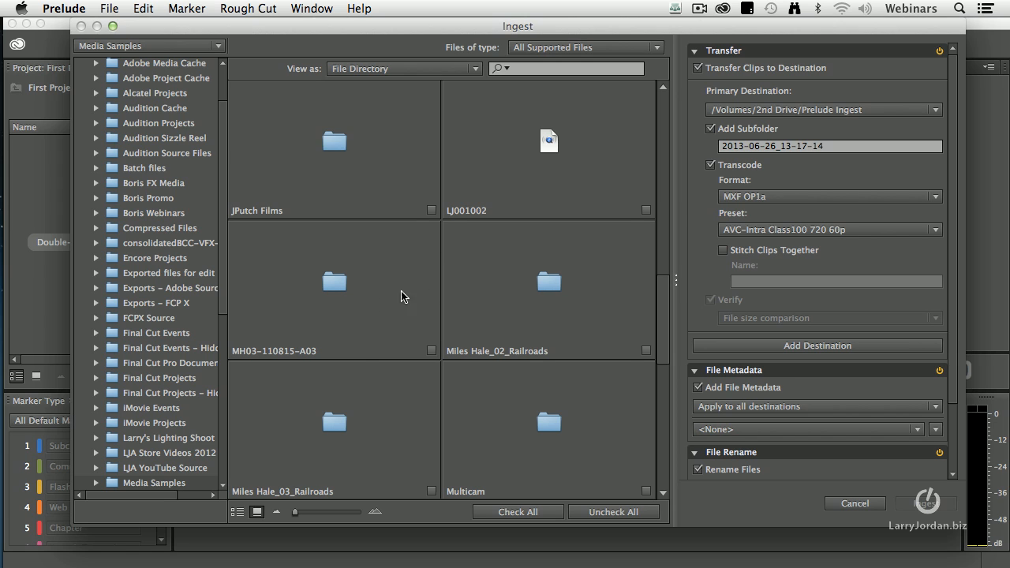
pyautogui.moveTo(290, 371)
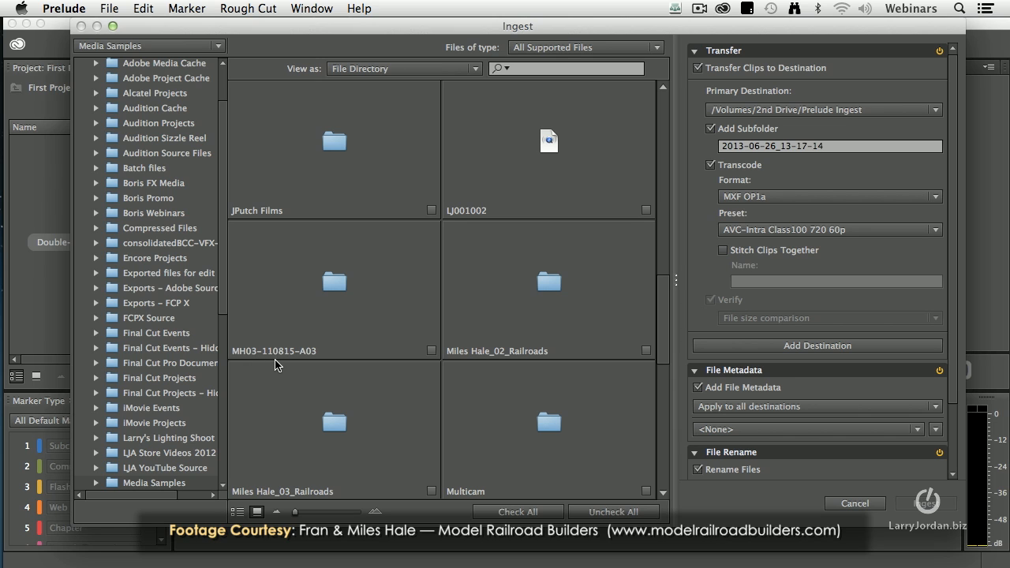
pyautogui.moveTo(328, 362)
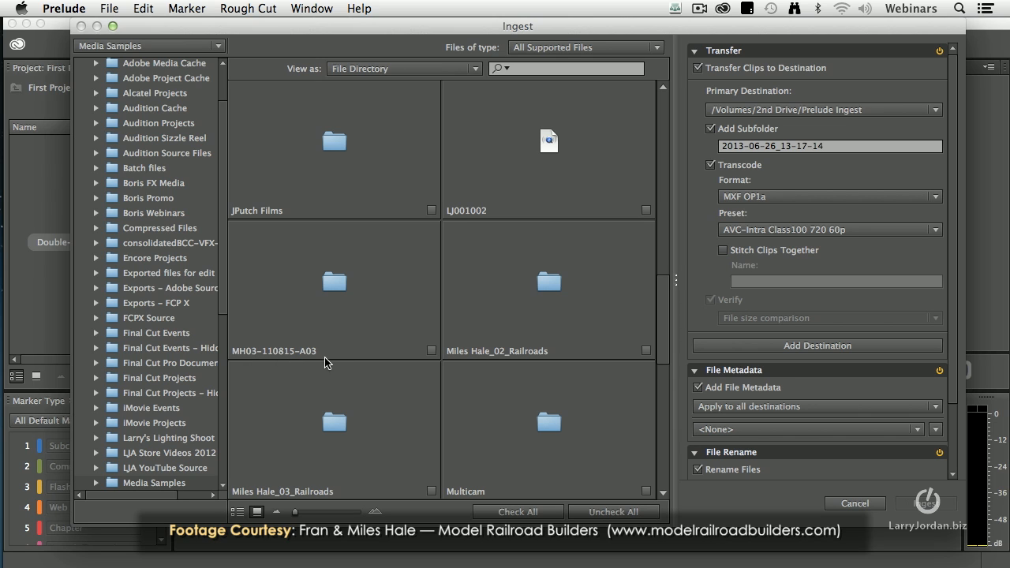
pyautogui.moveTo(324, 363)
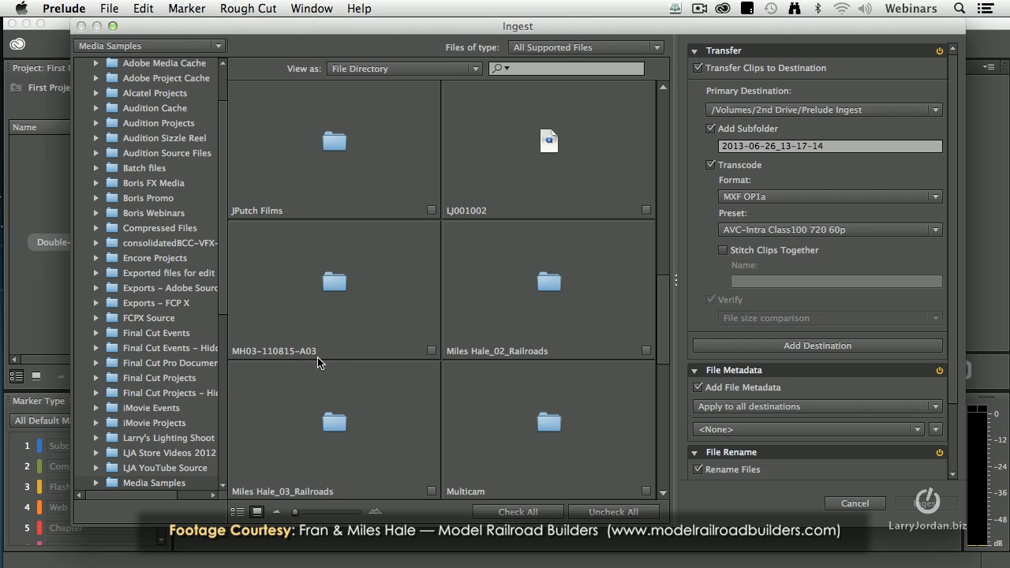
pyautogui.moveTo(335, 281)
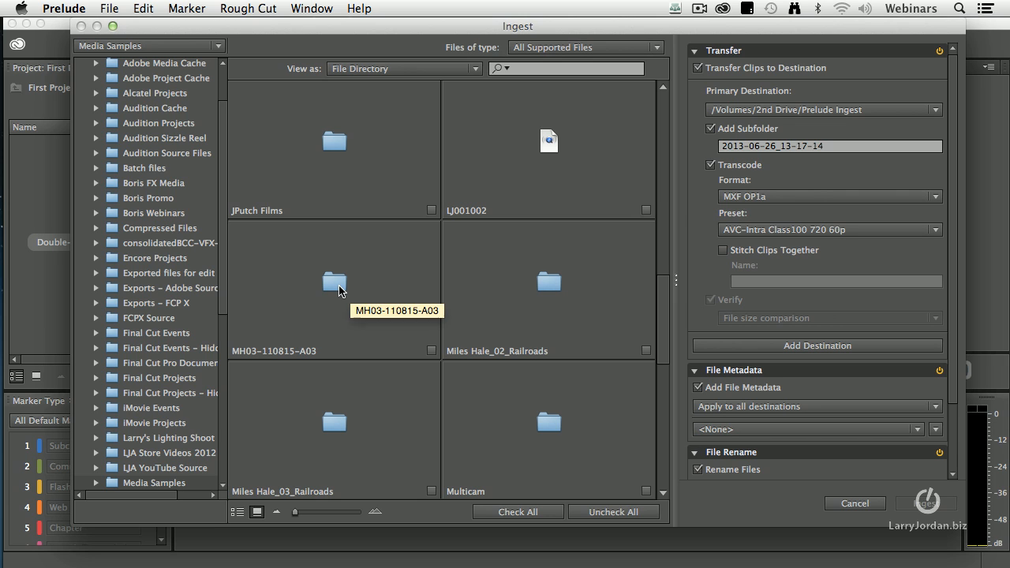
# - Navigate MH03-110815-A03 > DCIM > 100_ZOOM to show the ZOOM clips
pyautogui.doubleClick(334, 281)
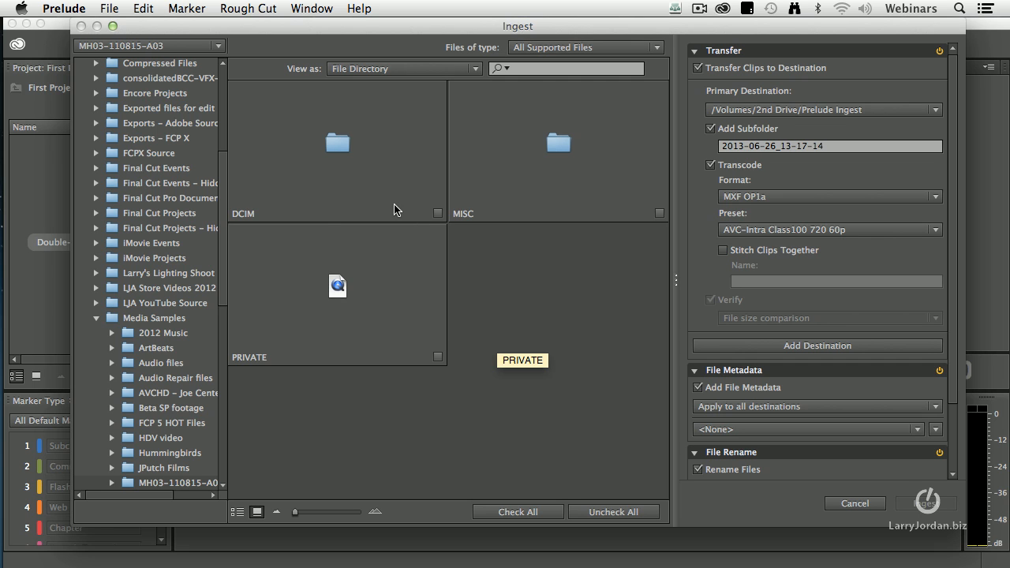
pyautogui.moveTo(349, 196)
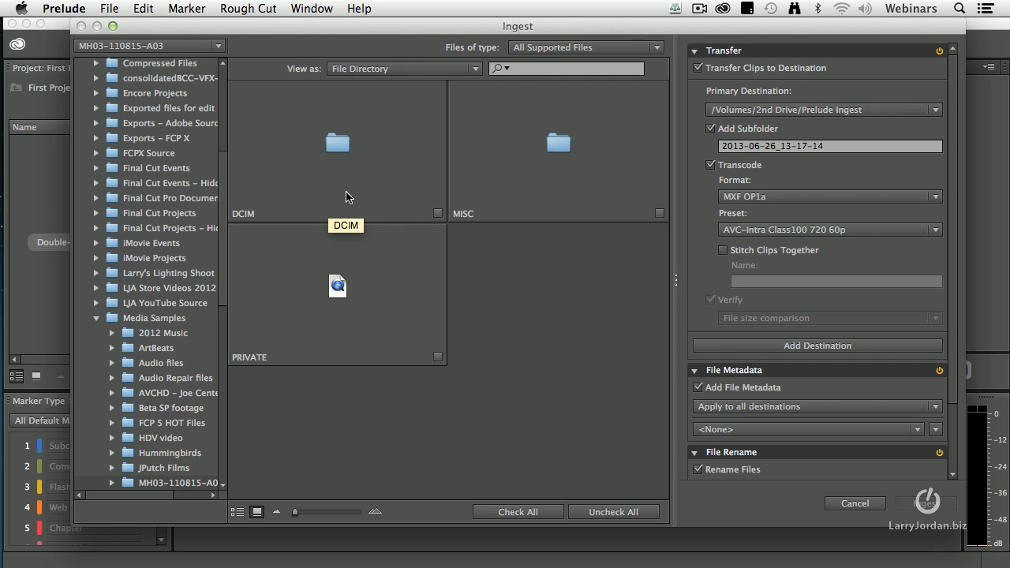
pyautogui.doubleClick(338, 142)
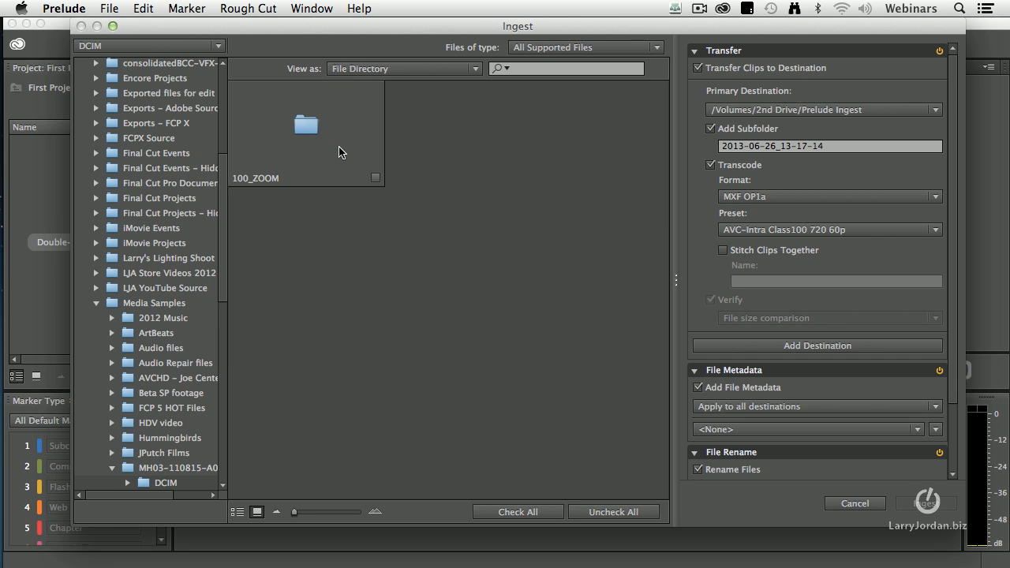
pyautogui.moveTo(306, 126)
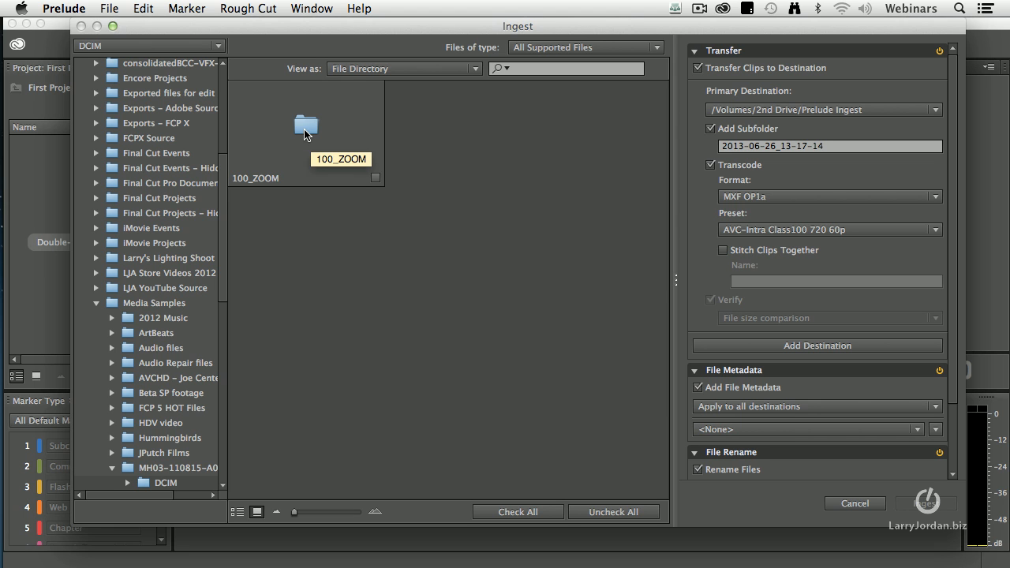
pyautogui.doubleClick(306, 126)
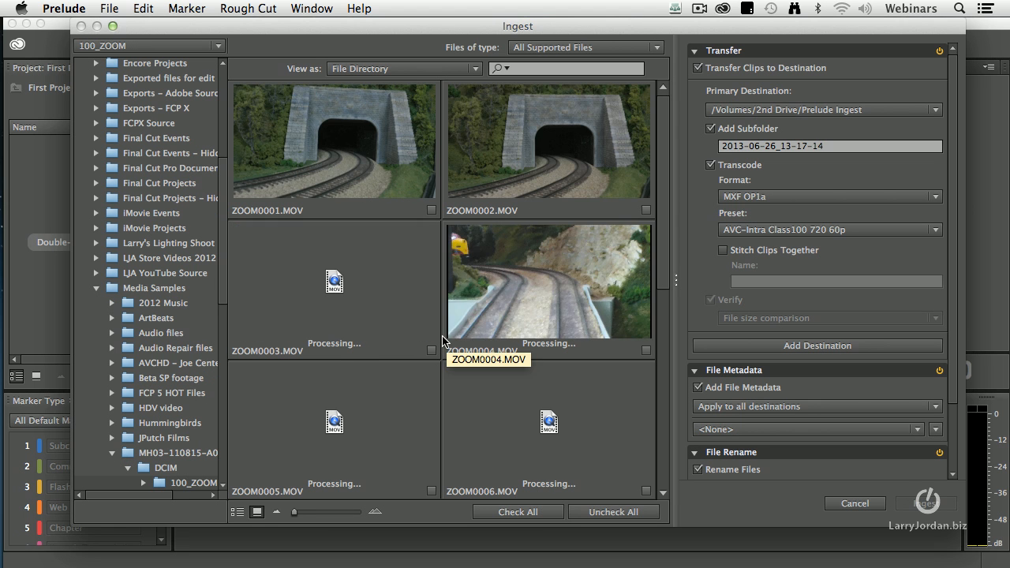
pyautogui.scroll(-3)
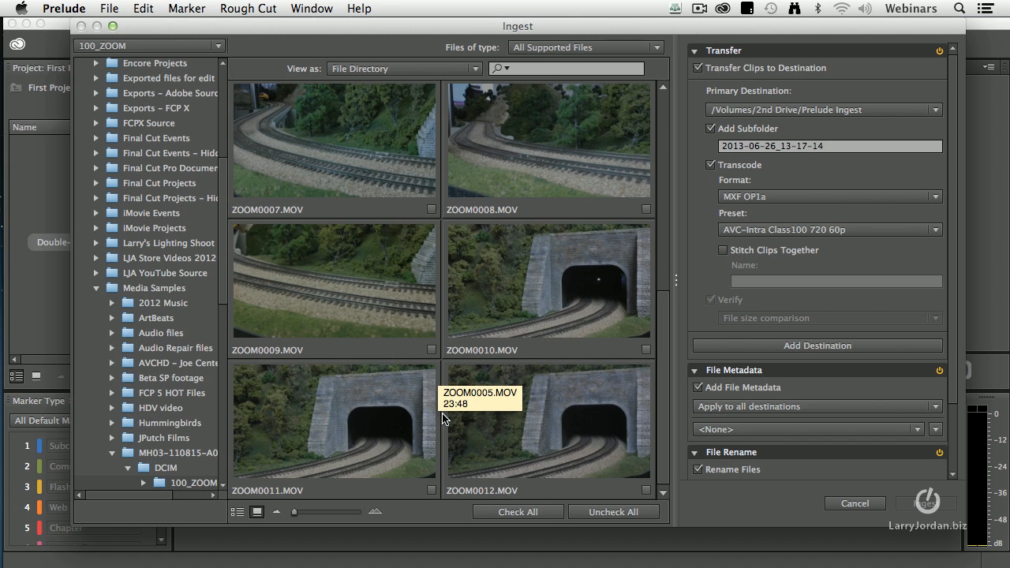
pyautogui.moveTo(423, 417)
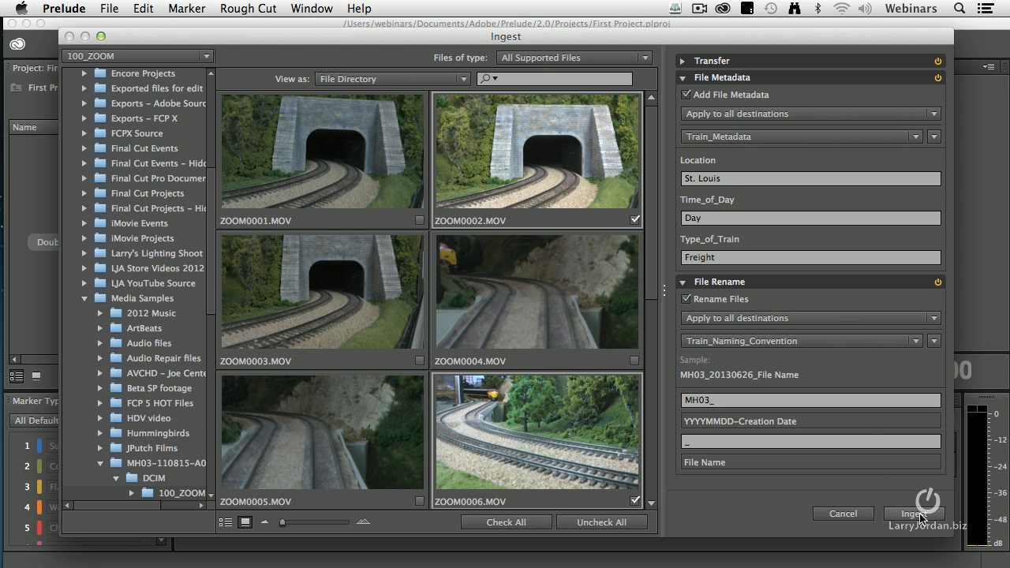
# - Start ingesting and transcoding the two checked clips into First Project
pyautogui.click(914, 515)
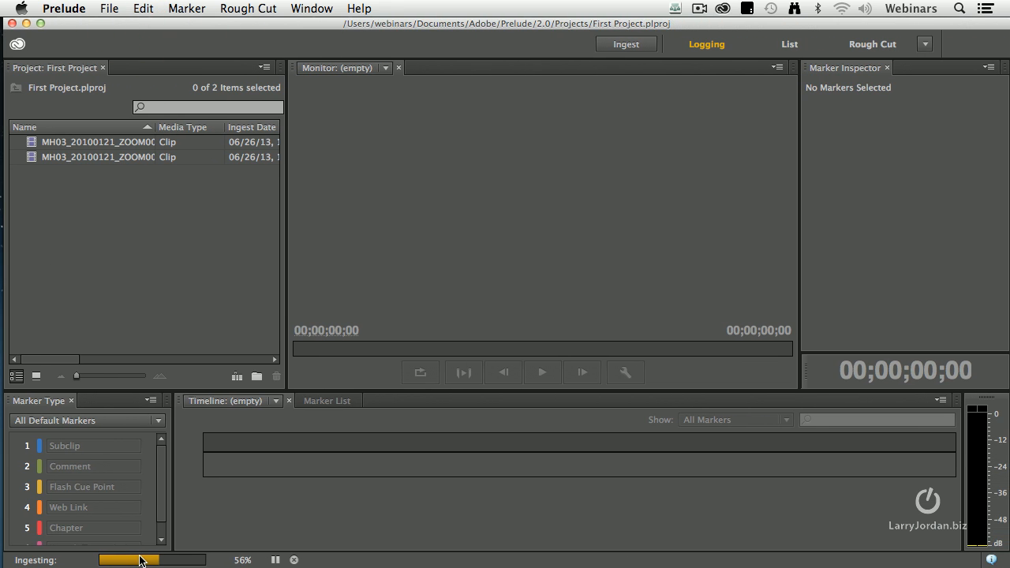
pyautogui.moveTo(187, 527)
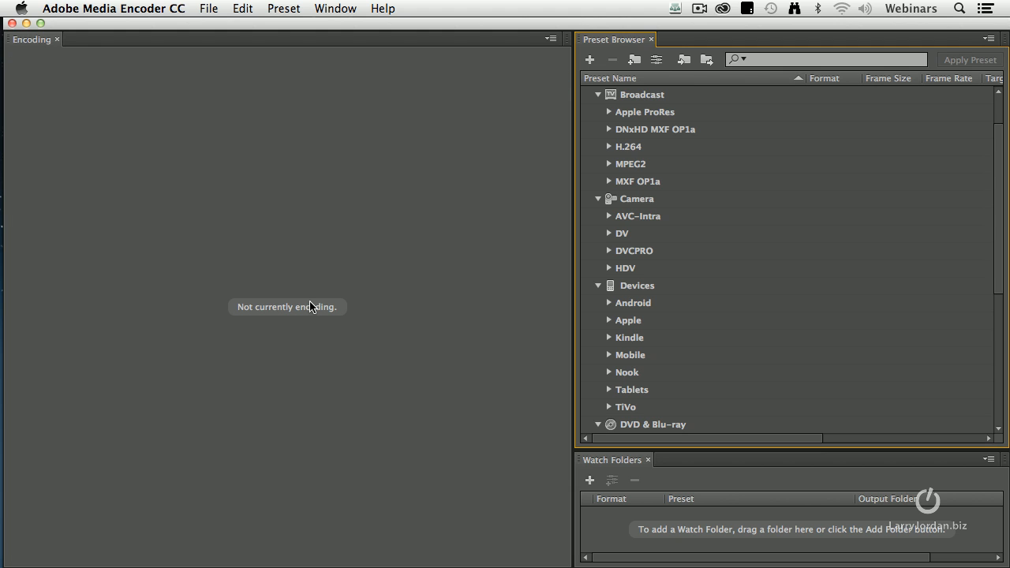
pyautogui.moveTo(366, 312)
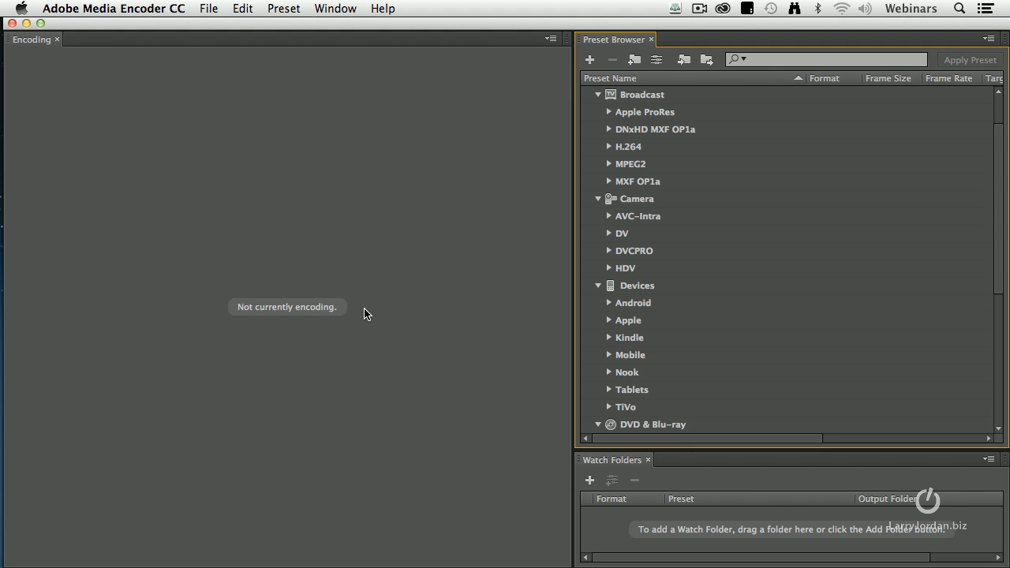